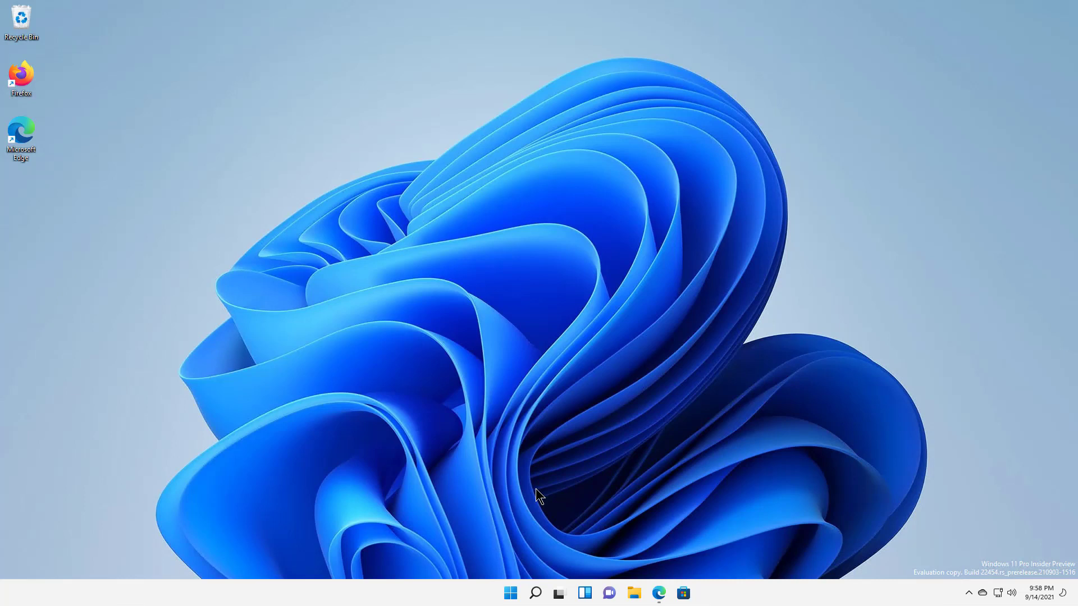
{"action": "mouse_move", "coordinate": [511, 593]}
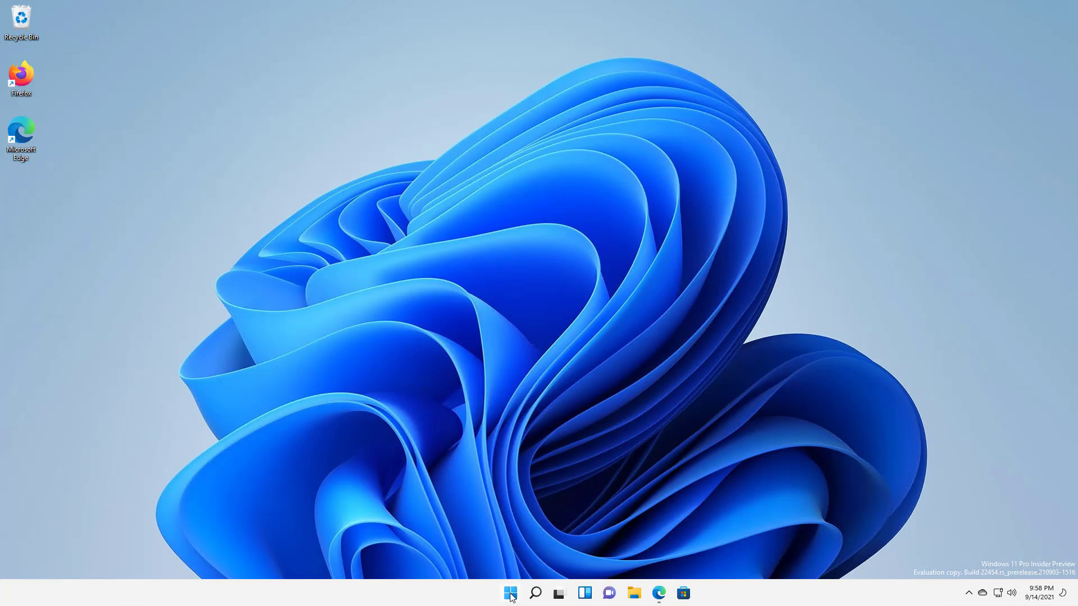
Step: Launch Settings from Start and go to the Bluetooth & devices page
{"action": "left_click", "coordinate": [510, 592]}
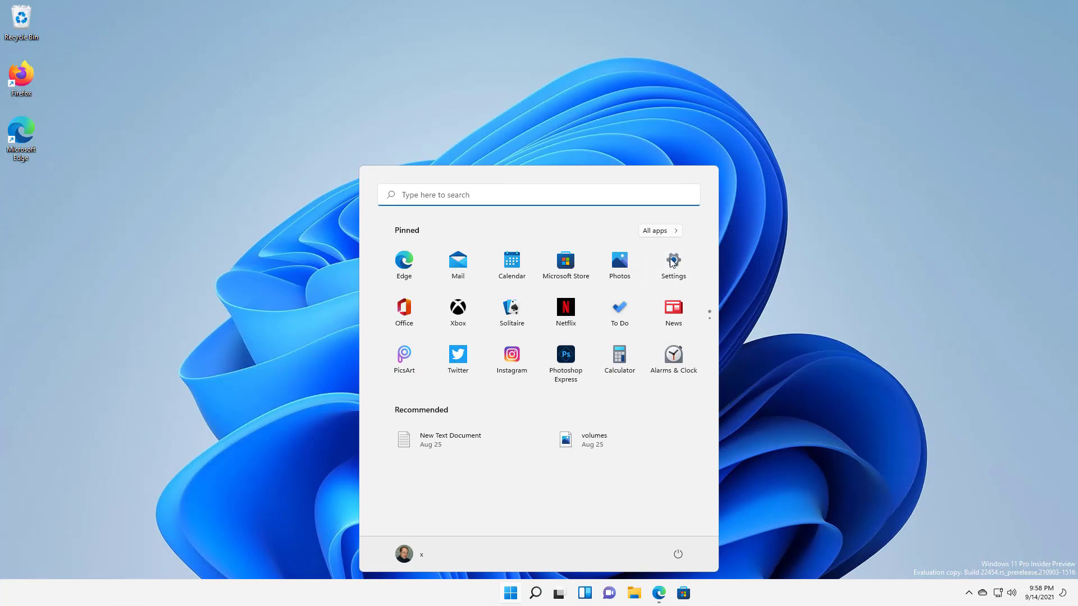
{"action": "left_click", "coordinate": [672, 261]}
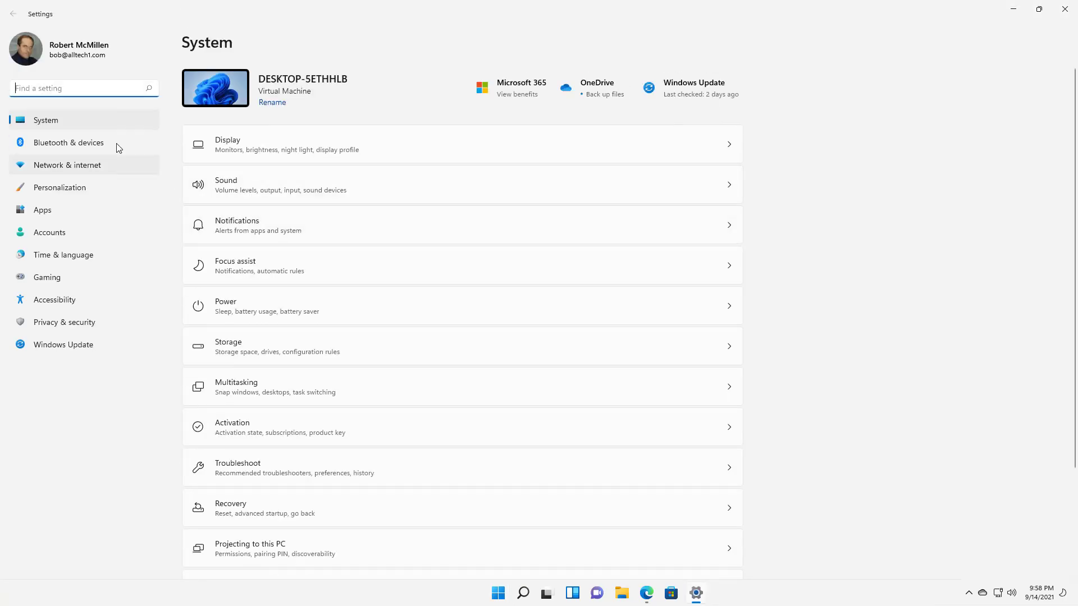
{"action": "left_click", "coordinate": [69, 142]}
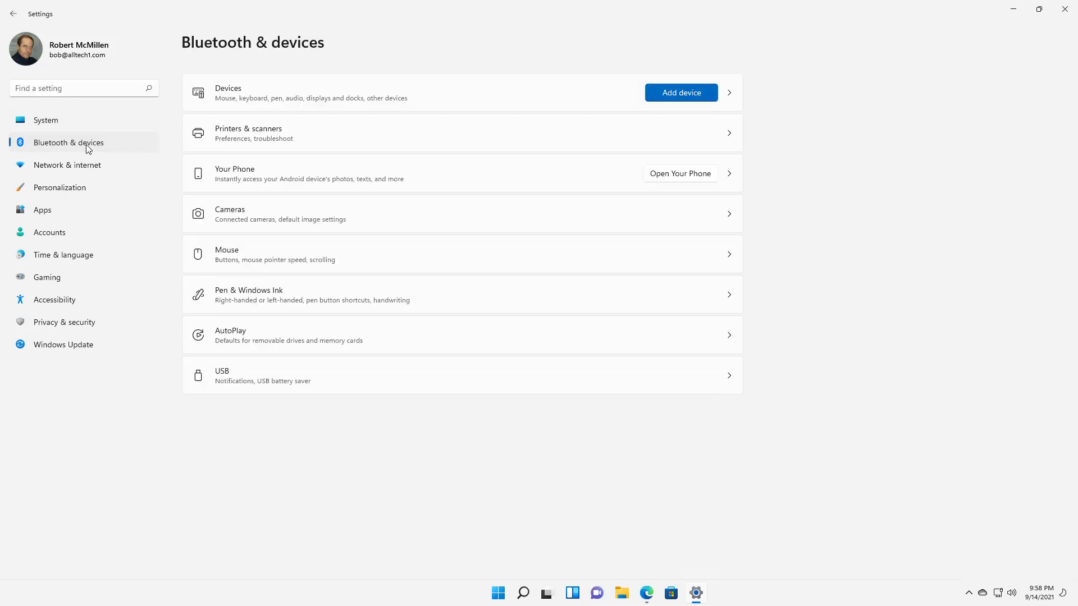
{"action": "mouse_move", "coordinate": [256, 254]}
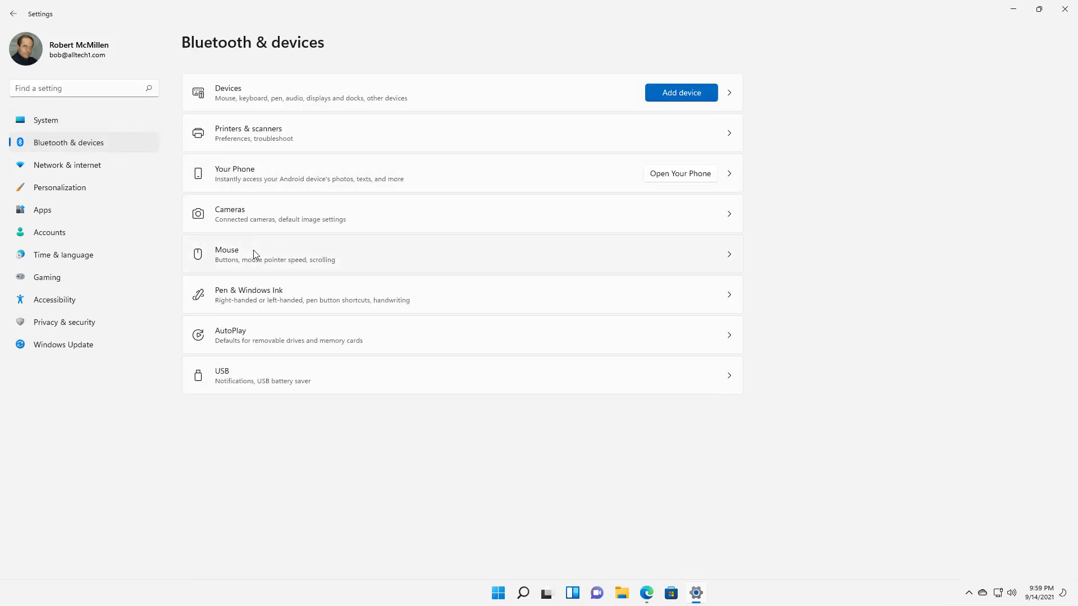
Step: On the Mouse page keep Left as primary button; try pointer speed 20, then restore the middle value
{"action": "left_click", "coordinate": [254, 254]}
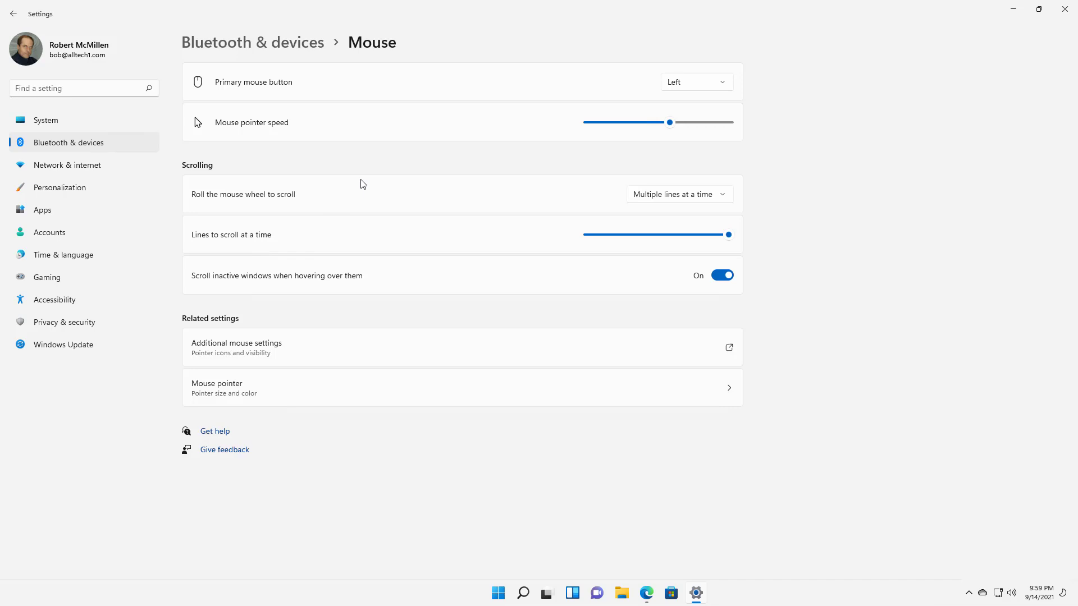
{"action": "mouse_move", "coordinate": [750, 114]}
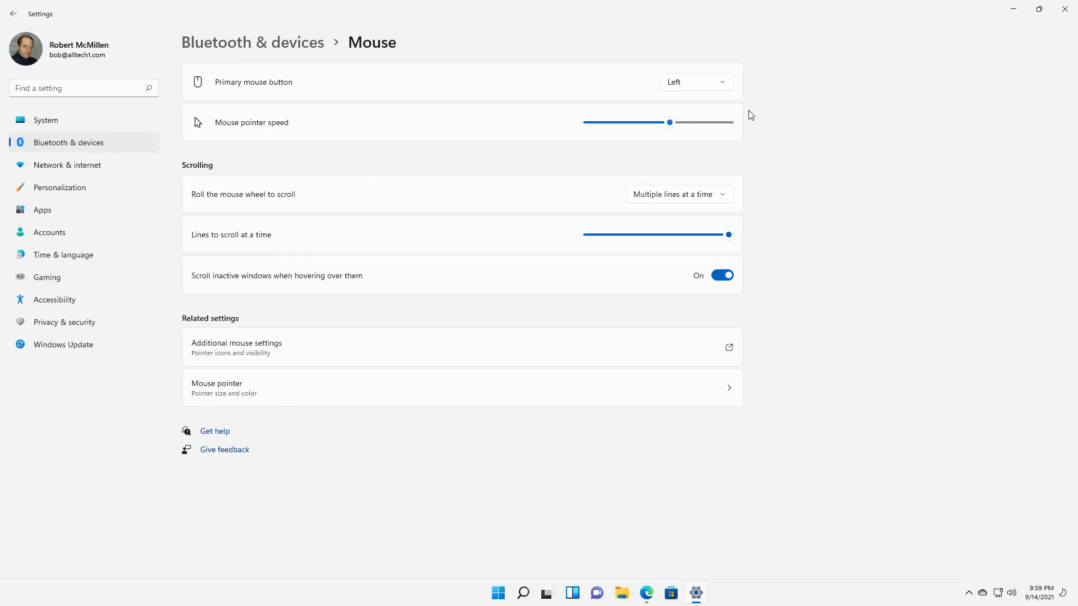
{"action": "left_click", "coordinate": [696, 81]}
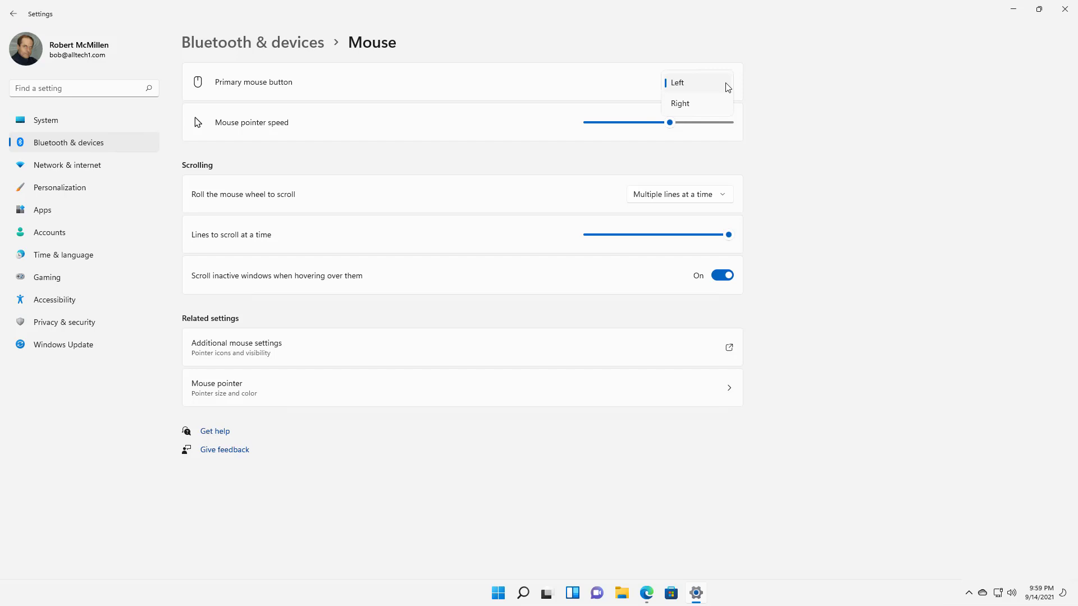
{"action": "left_click", "coordinate": [677, 83]}
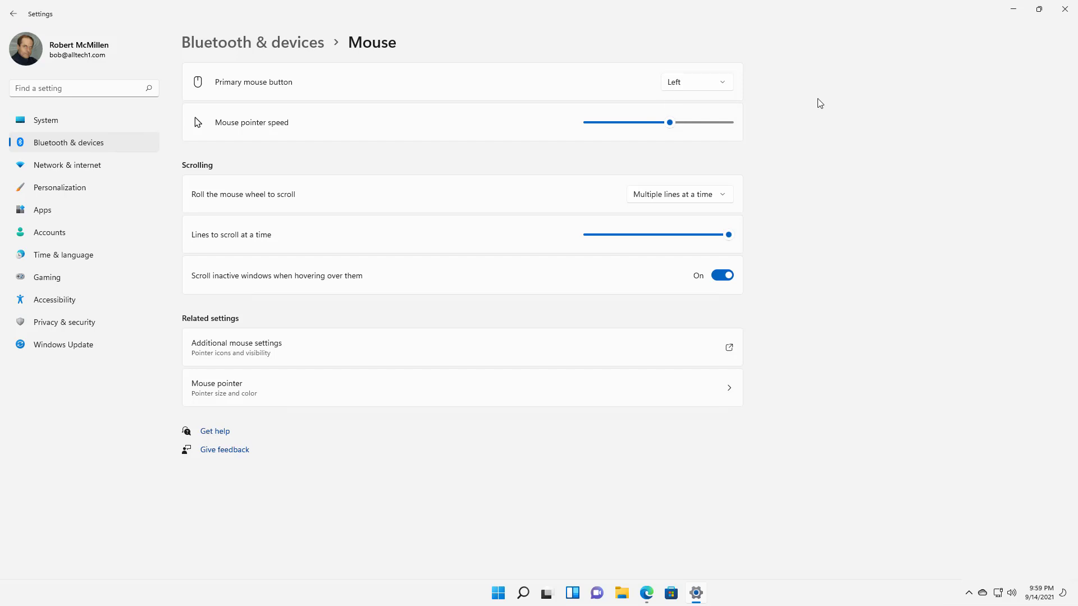
{"action": "mouse_move", "coordinate": [730, 112]}
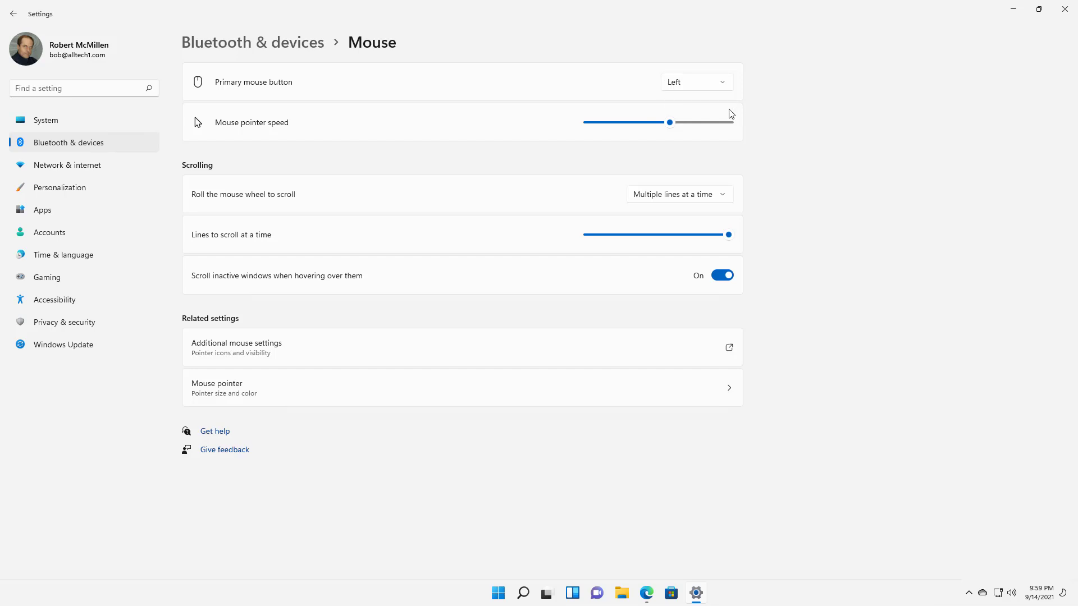
{"action": "left_click_drag", "start_coordinate": [667, 122], "coordinate": [729, 122]}
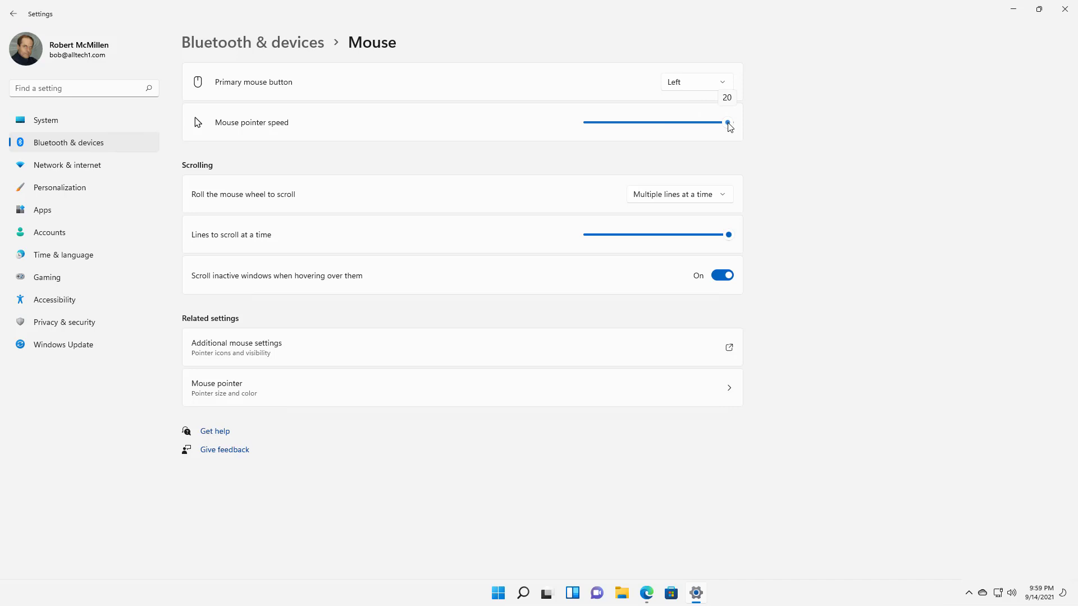
{"action": "left_click_drag", "start_coordinate": [727, 123], "coordinate": [665, 122]}
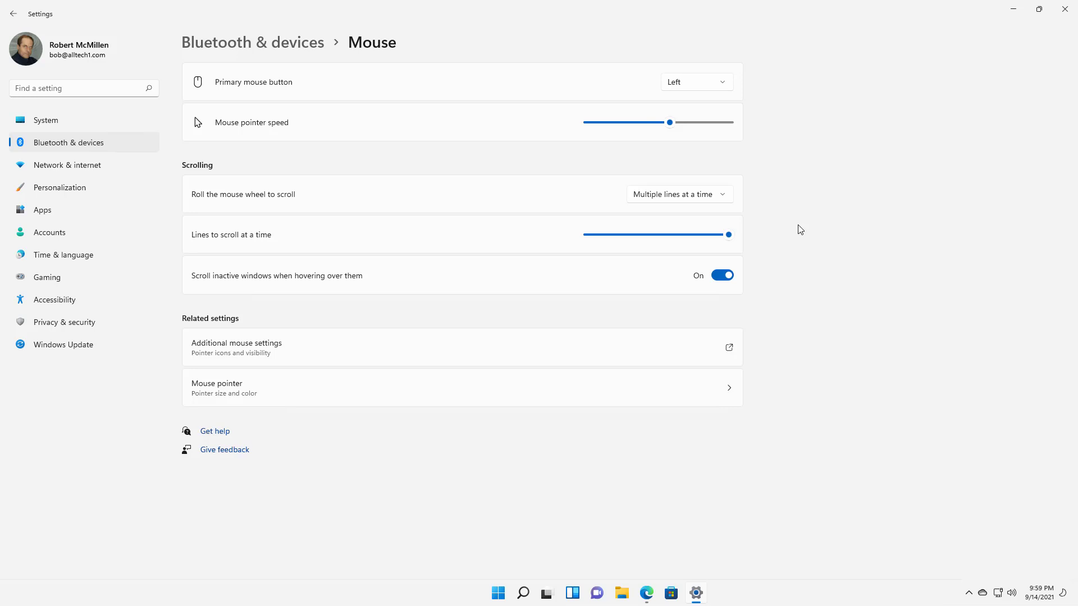
{"action": "mouse_move", "coordinate": [713, 197]}
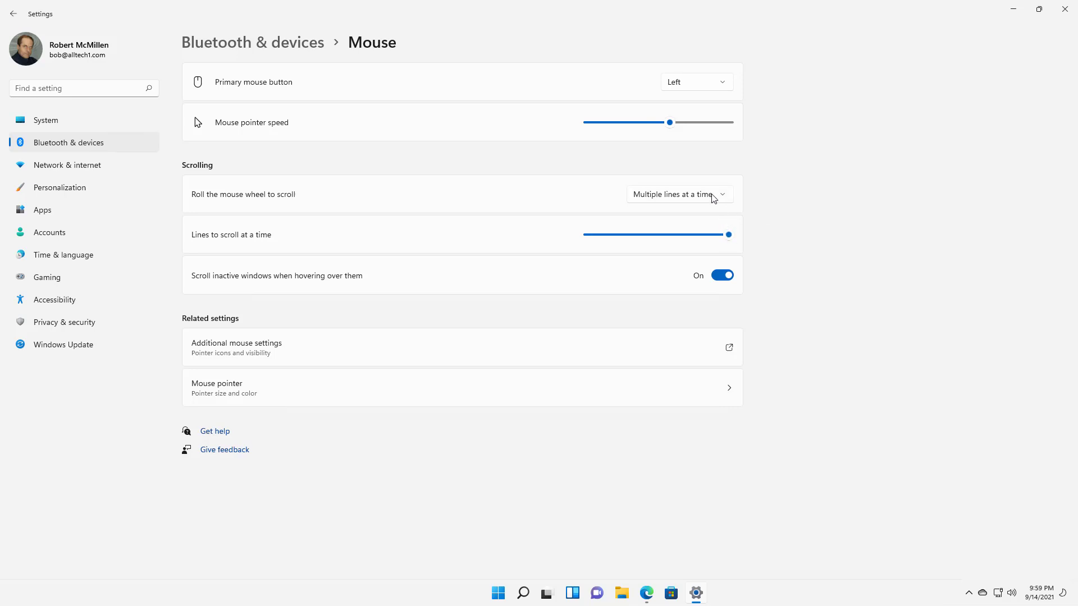
Step: Keep wheel scrolling at Multiple lines, try lines to scroll at 100, and leave it at 1
{"action": "left_click", "coordinate": [679, 194]}
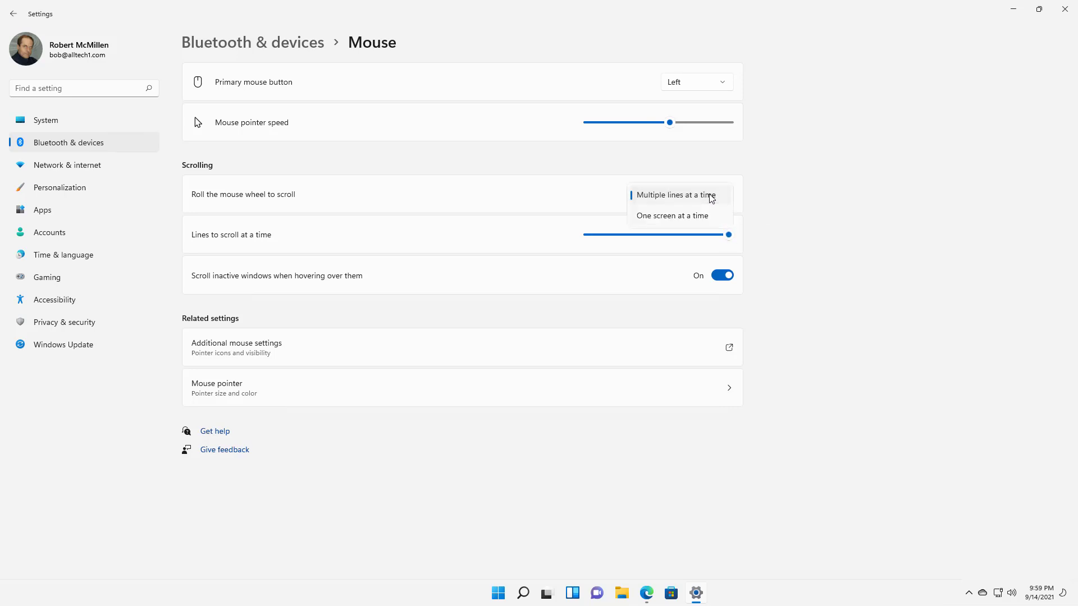
{"action": "mouse_move", "coordinate": [705, 199]}
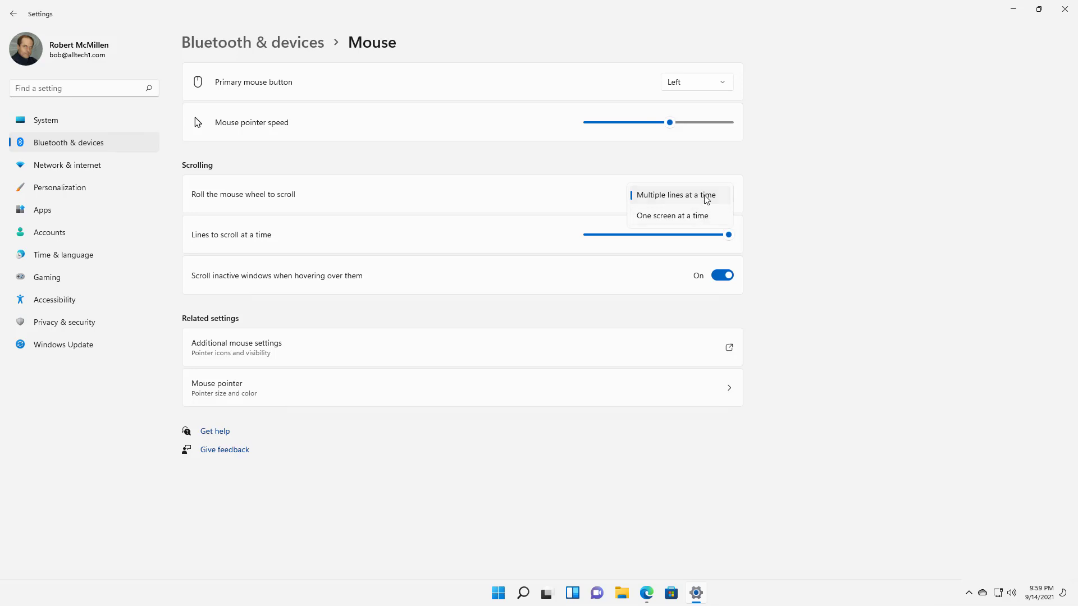
{"action": "left_click", "coordinate": [674, 196]}
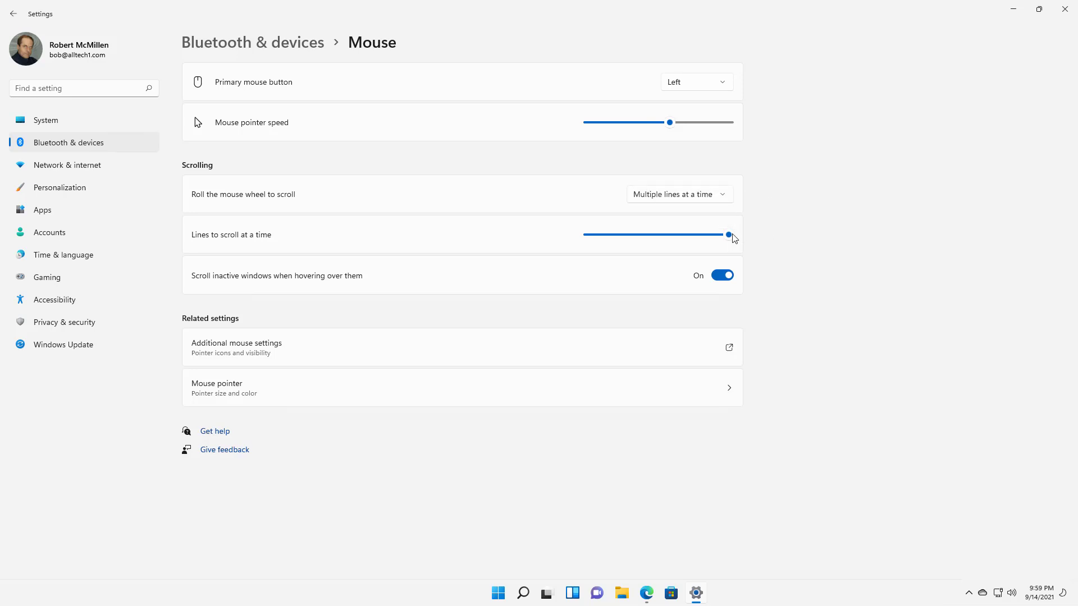
{"action": "left_click_drag", "start_coordinate": [730, 235], "coordinate": [588, 235]}
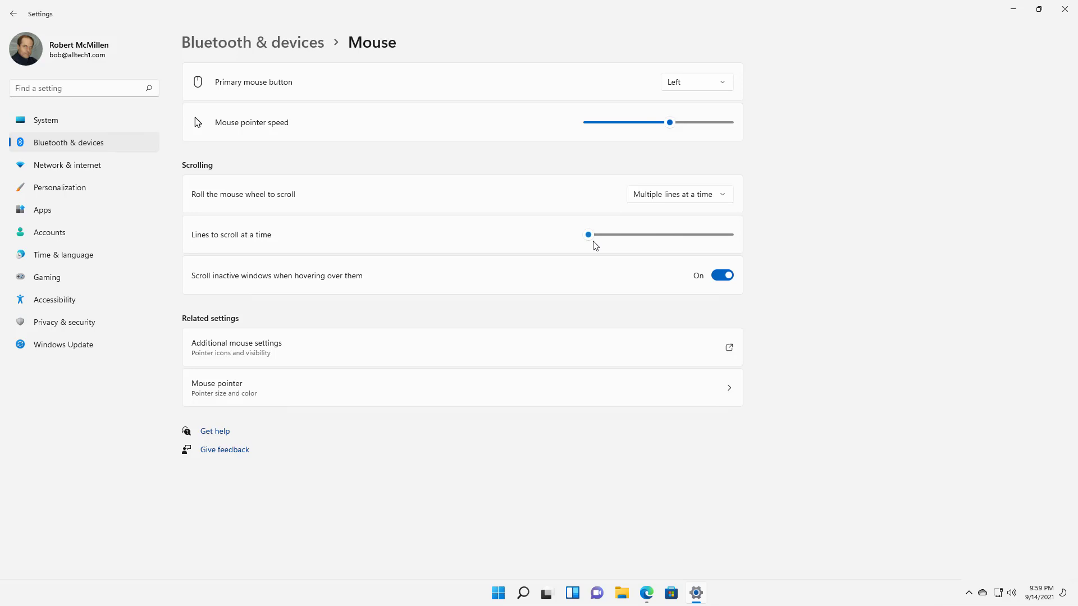
{"action": "left_click", "coordinate": [588, 235]}
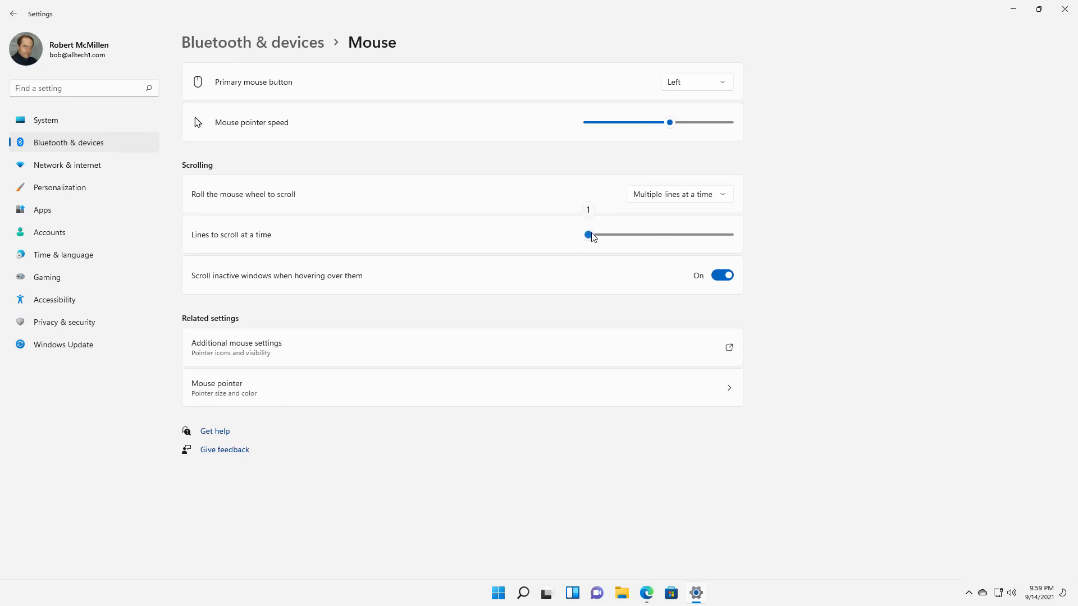
{"action": "left_click_drag", "start_coordinate": [587, 235], "coordinate": [728, 234]}
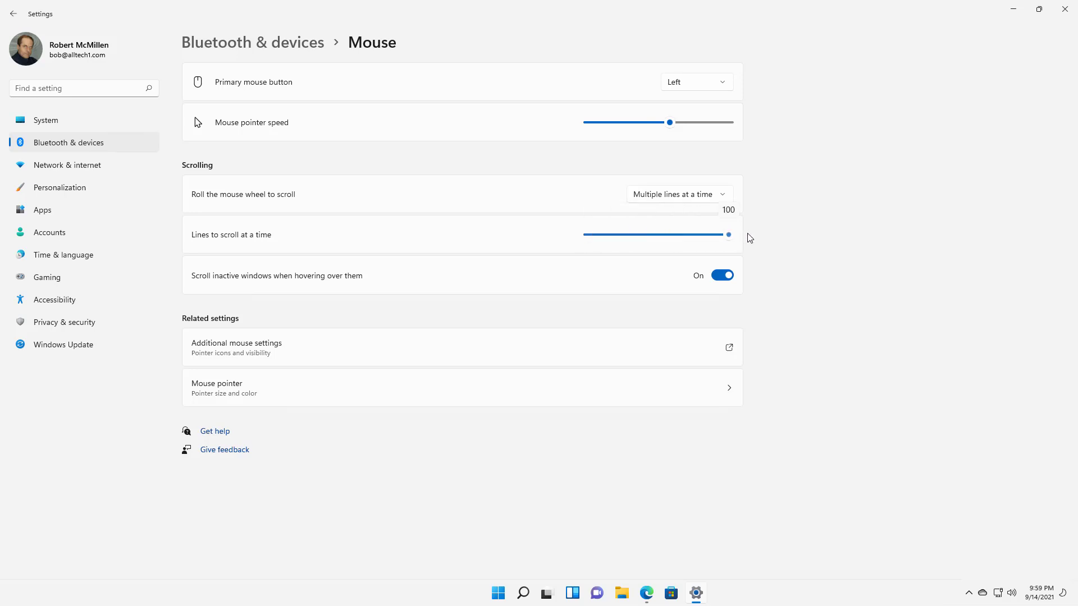
{"action": "left_click_drag", "start_coordinate": [729, 235], "coordinate": [588, 235]}
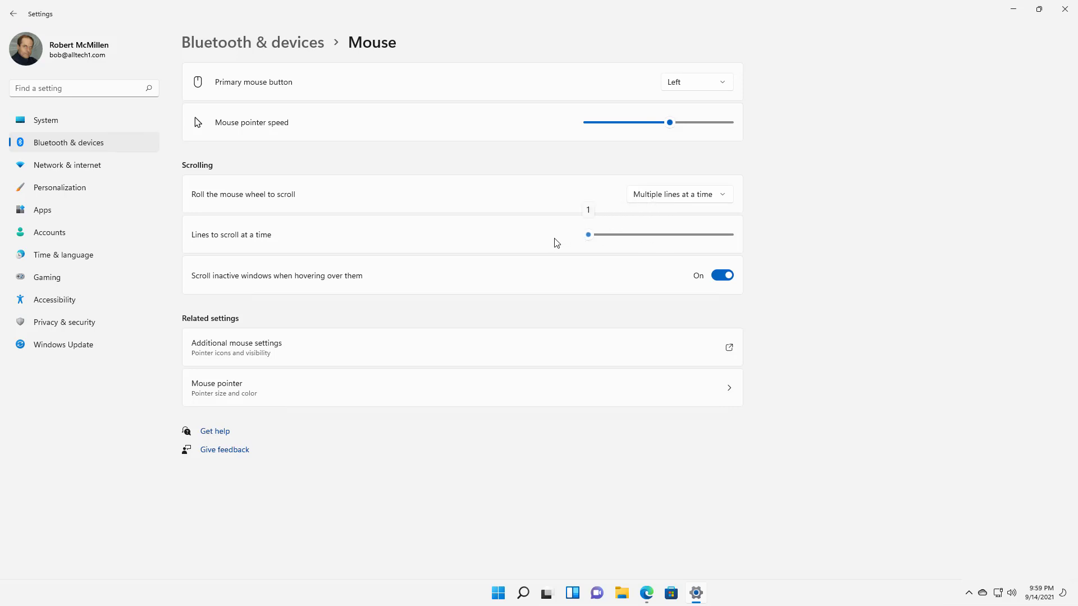
{"action": "mouse_move", "coordinate": [558, 580]}
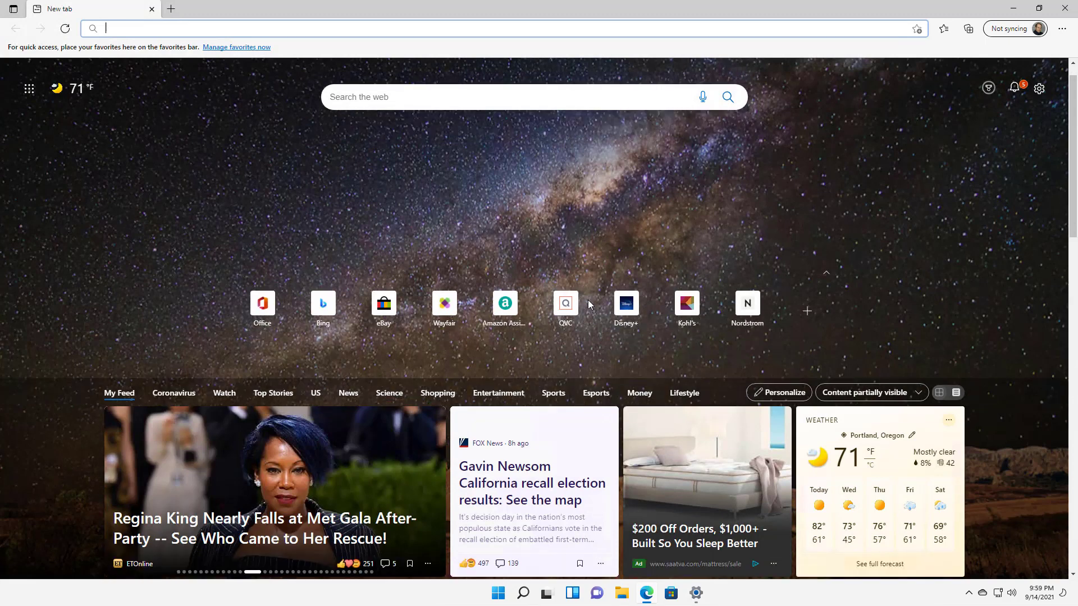
Step: Set lines to scroll to 100, test-scroll the Edge news feed, then return it to the minimum of 1
{"action": "scroll", "scroll_direction": "down", "scroll_amount": 3}
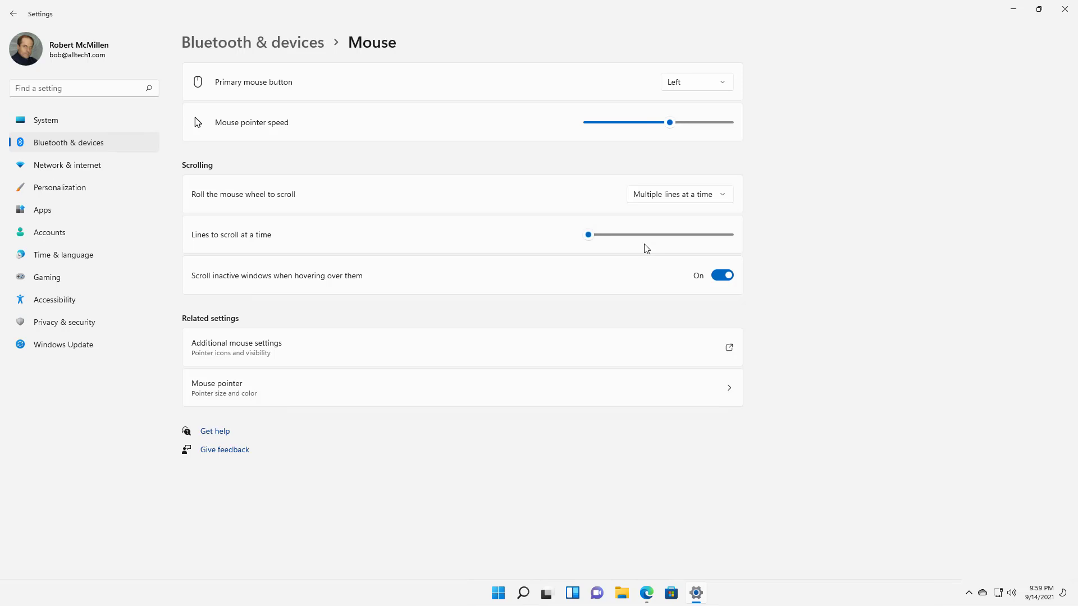
{"action": "left_click_drag", "start_coordinate": [587, 235], "coordinate": [729, 235]}
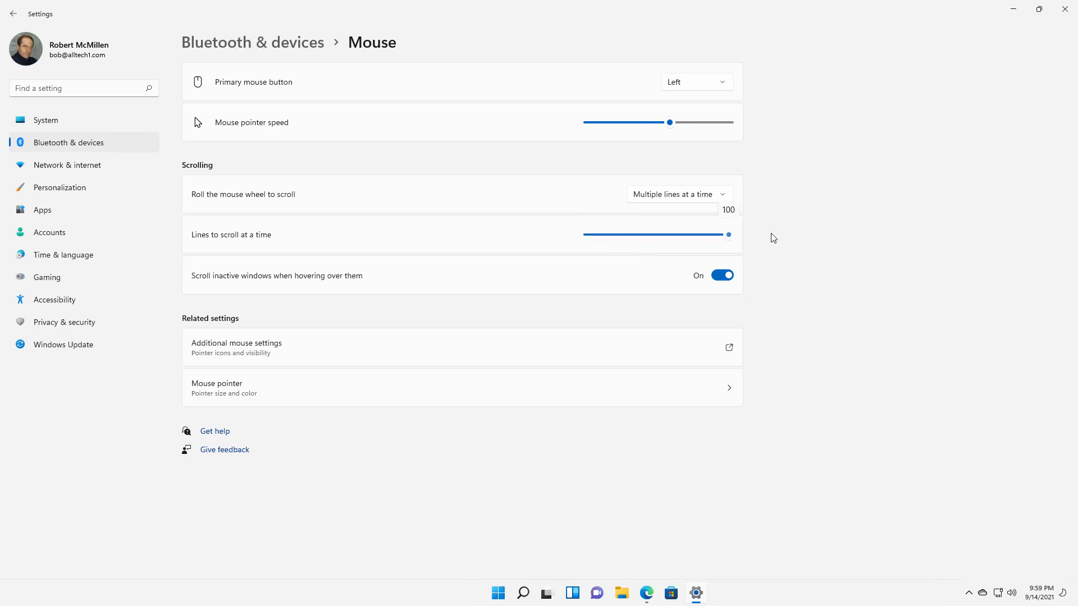
{"action": "left_click", "coordinate": [646, 593]}
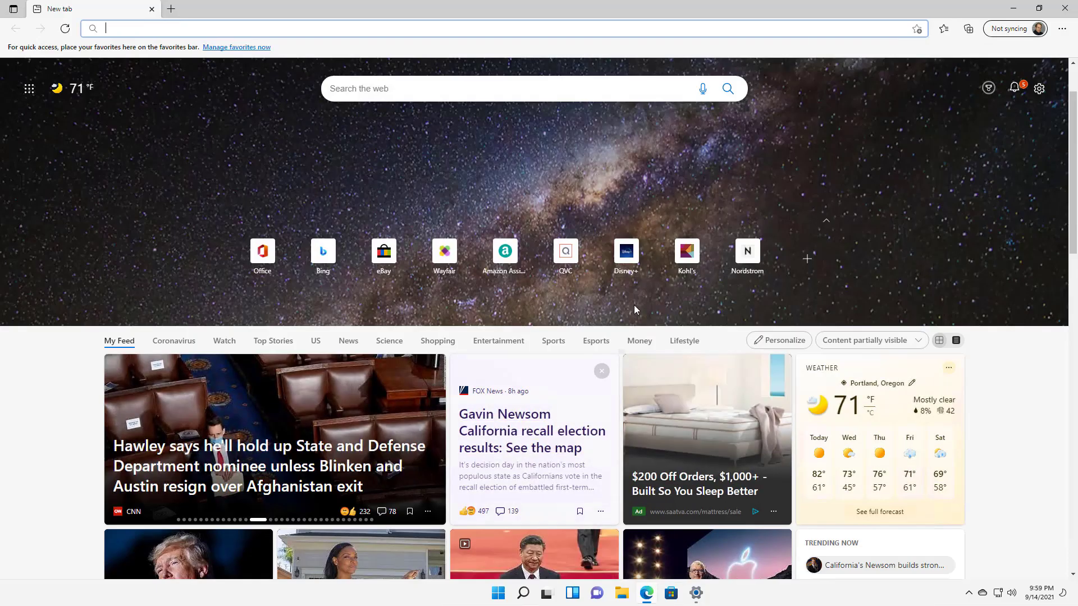
{"action": "scroll", "scroll_direction": "down", "scroll_amount": 3}
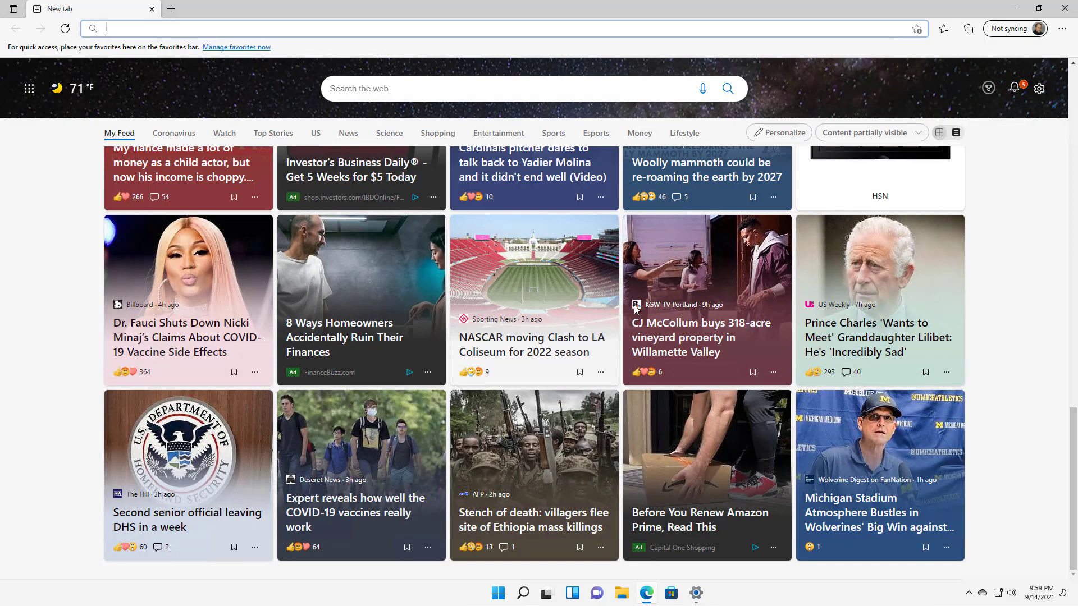
{"action": "scroll", "scroll_direction": "up", "scroll_amount": 3}
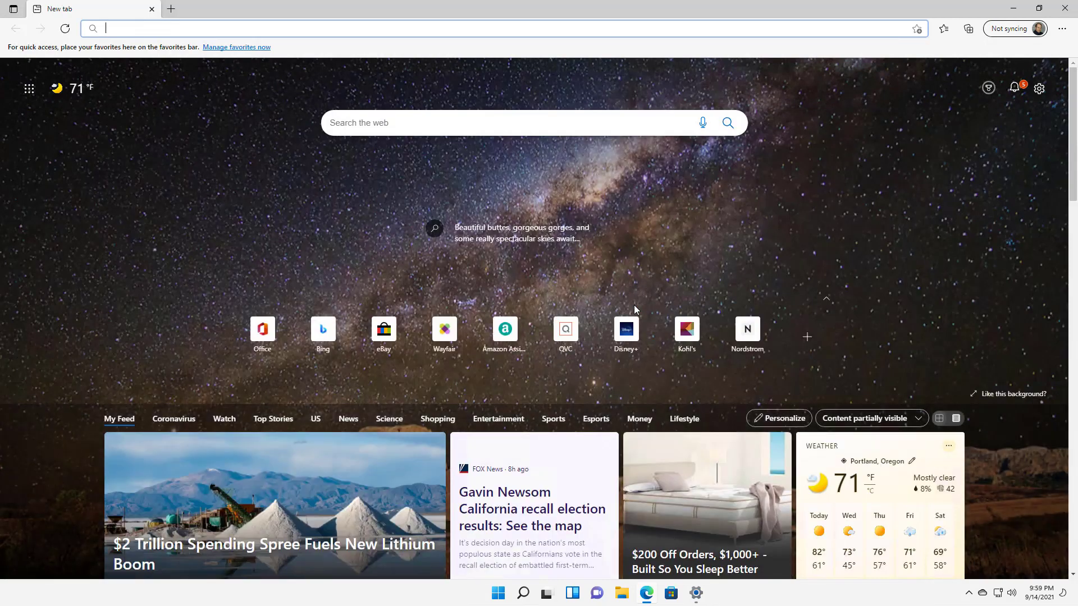
{"action": "scroll", "scroll_direction": "down", "scroll_amount": 3}
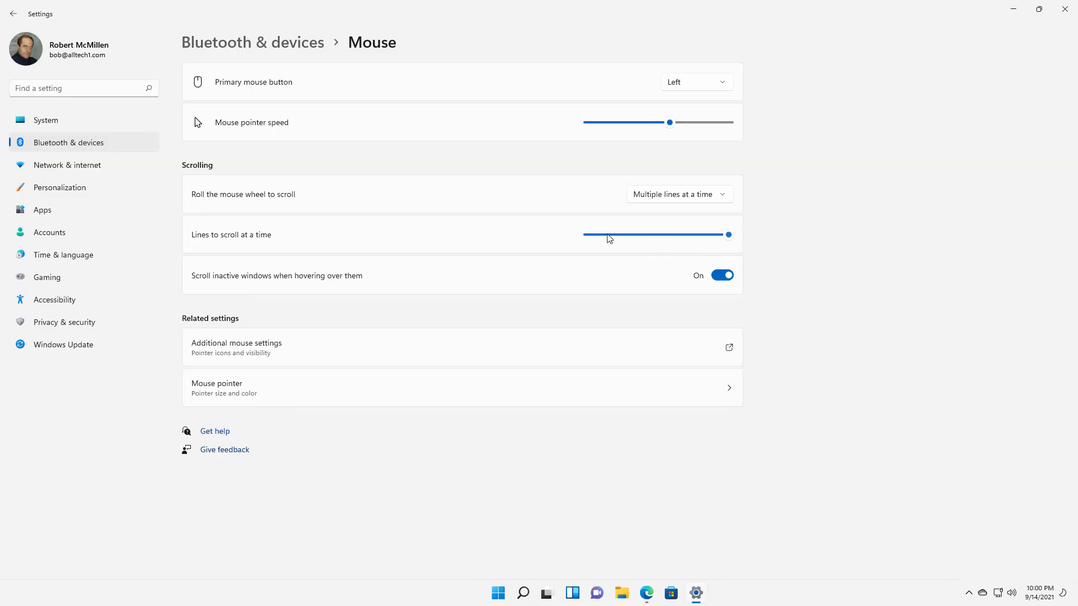
{"action": "left_click_drag", "start_coordinate": [727, 234], "coordinate": [588, 234]}
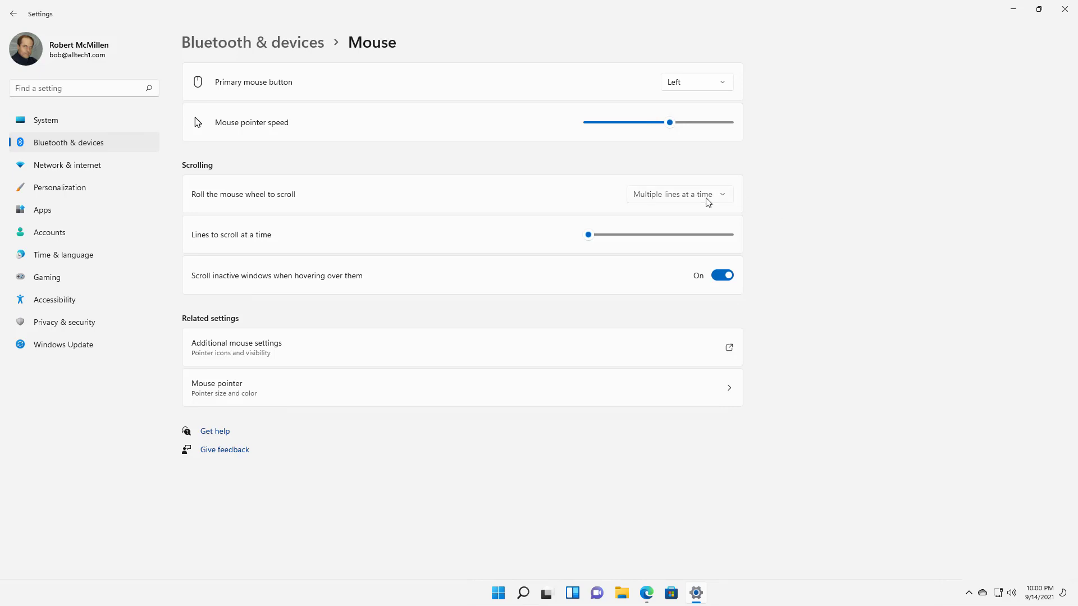
{"action": "left_click", "coordinate": [679, 194]}
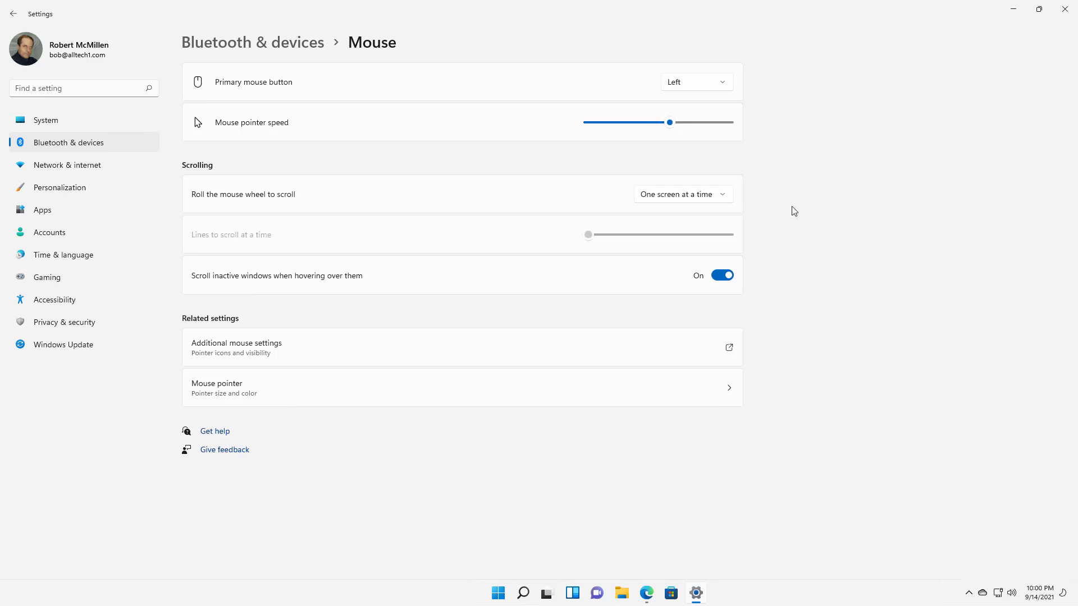
{"action": "mouse_move", "coordinate": [653, 223]}
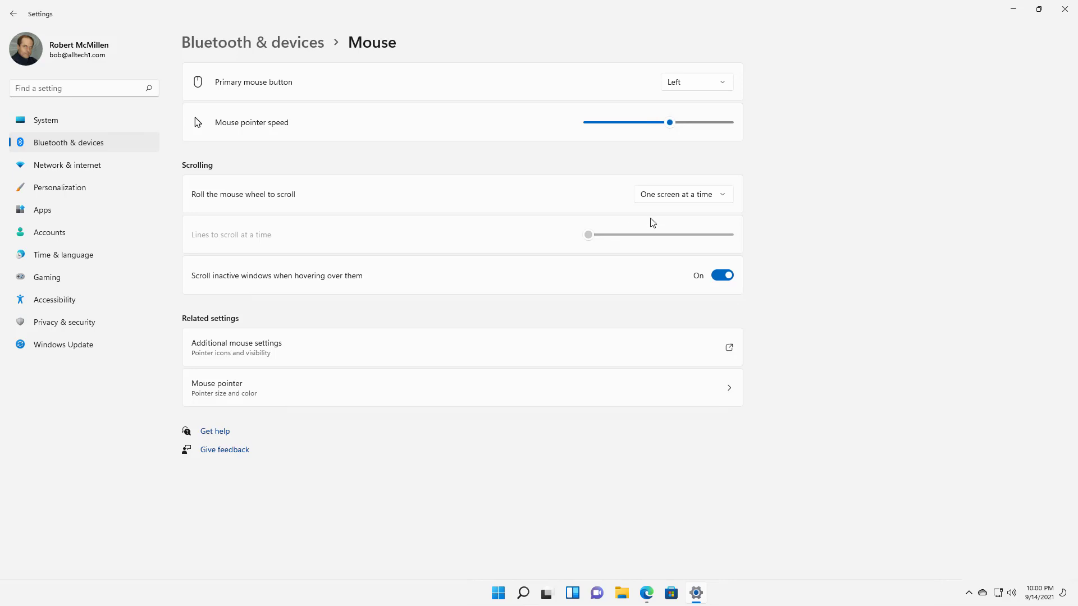
{"action": "left_click", "coordinate": [682, 194]}
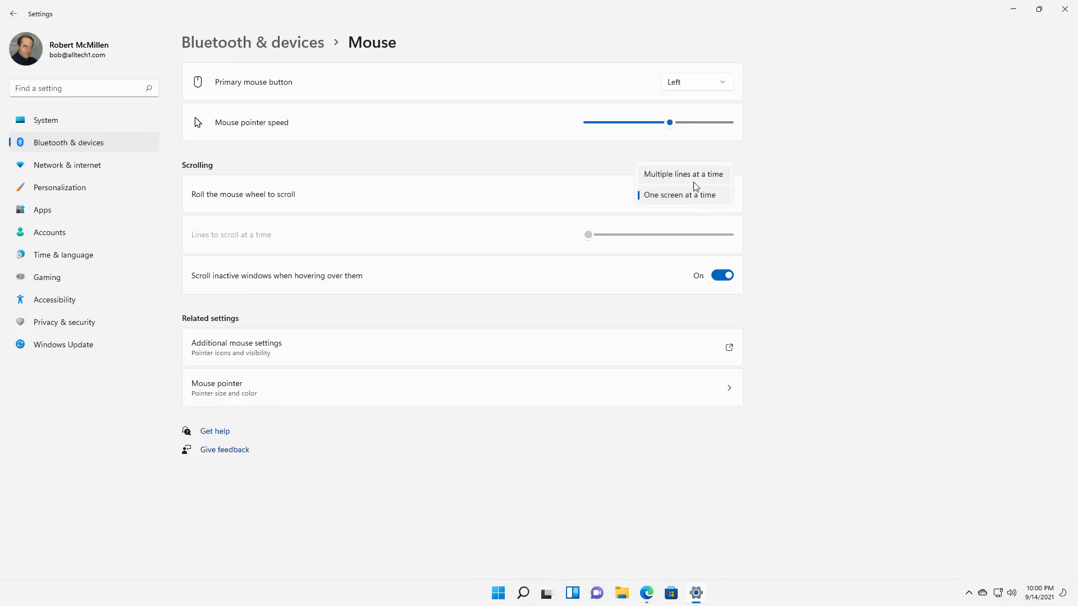
{"action": "left_click", "coordinate": [682, 174]}
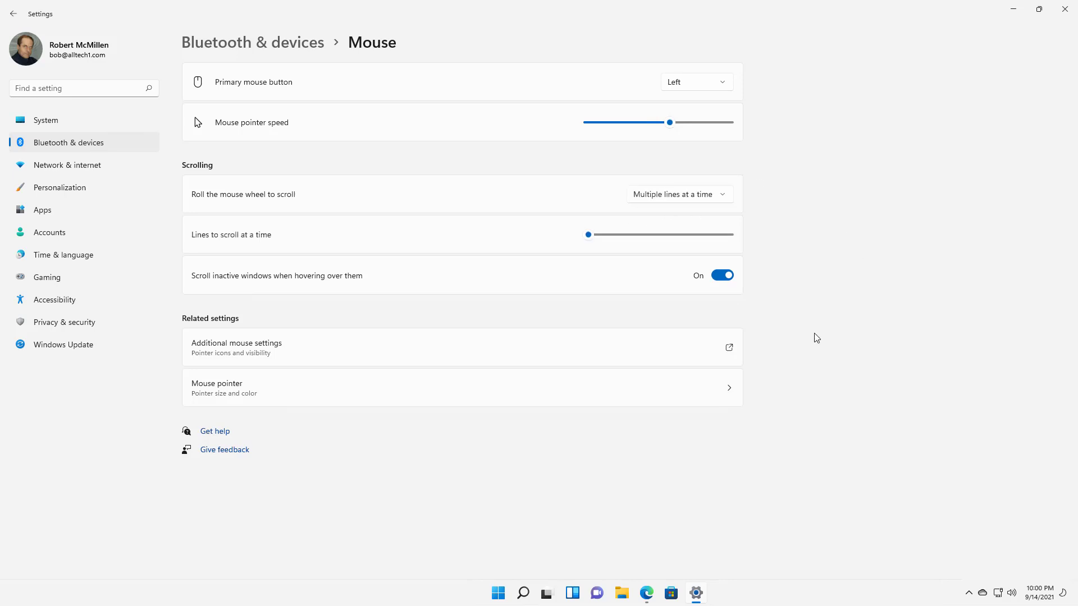
{"action": "mouse_move", "coordinate": [812, 344]}
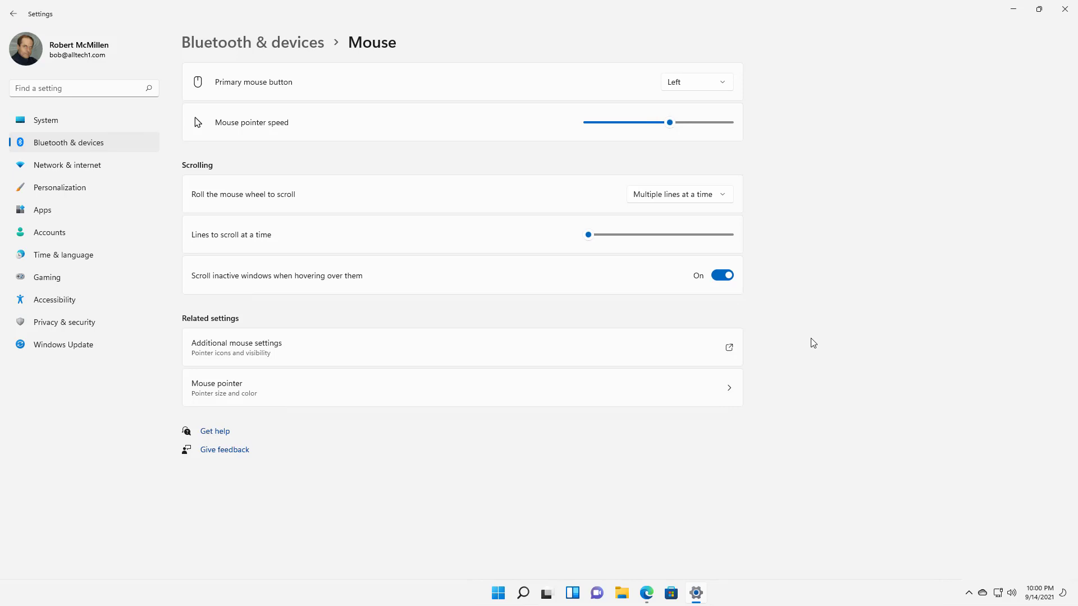
{"action": "mouse_move", "coordinate": [806, 326]}
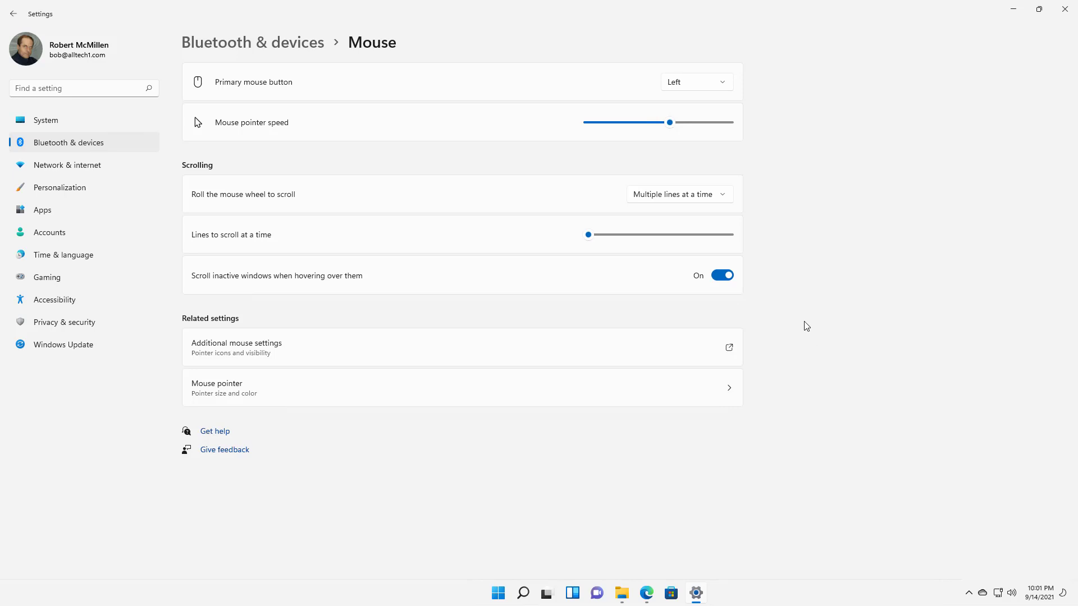
{"action": "mouse_move", "coordinate": [795, 312]}
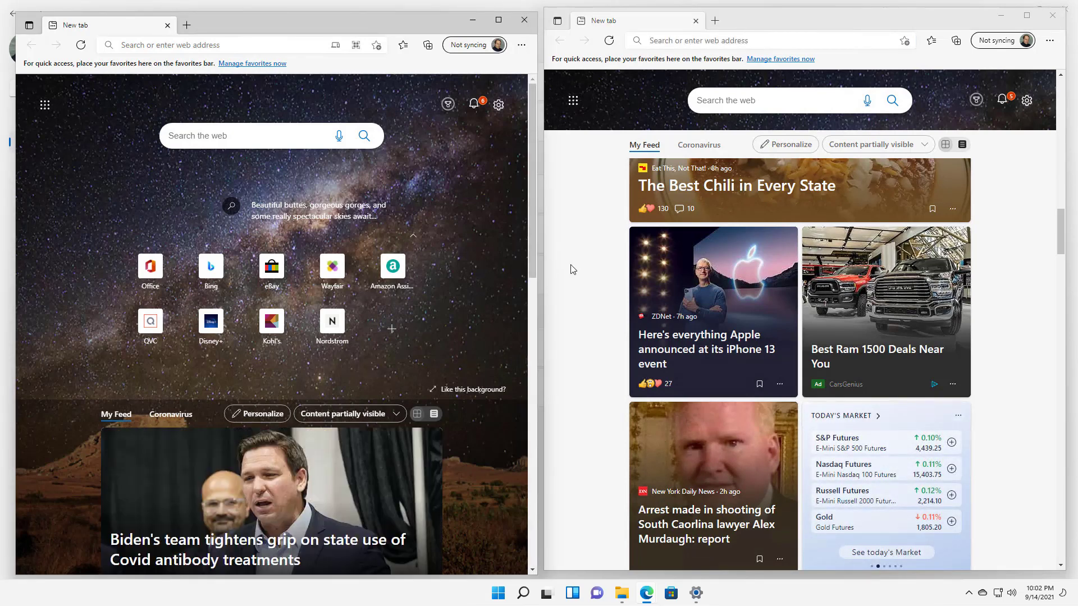
{"action": "mouse_move", "coordinate": [590, 269]}
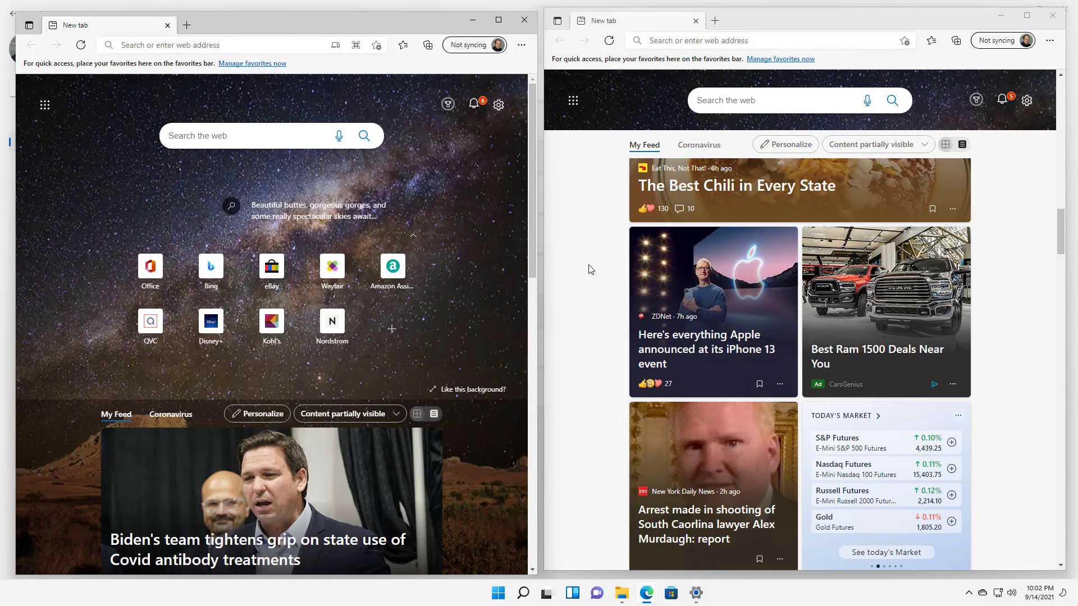
{"action": "scroll", "scroll_direction": "down", "scroll_amount": 3}
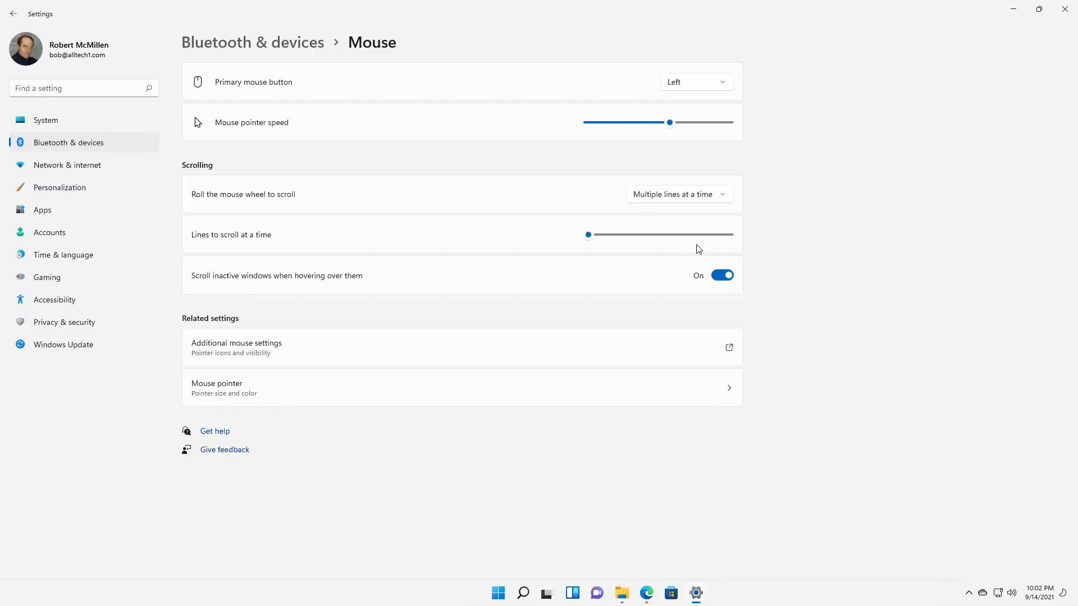
{"action": "left_click", "coordinate": [722, 275]}
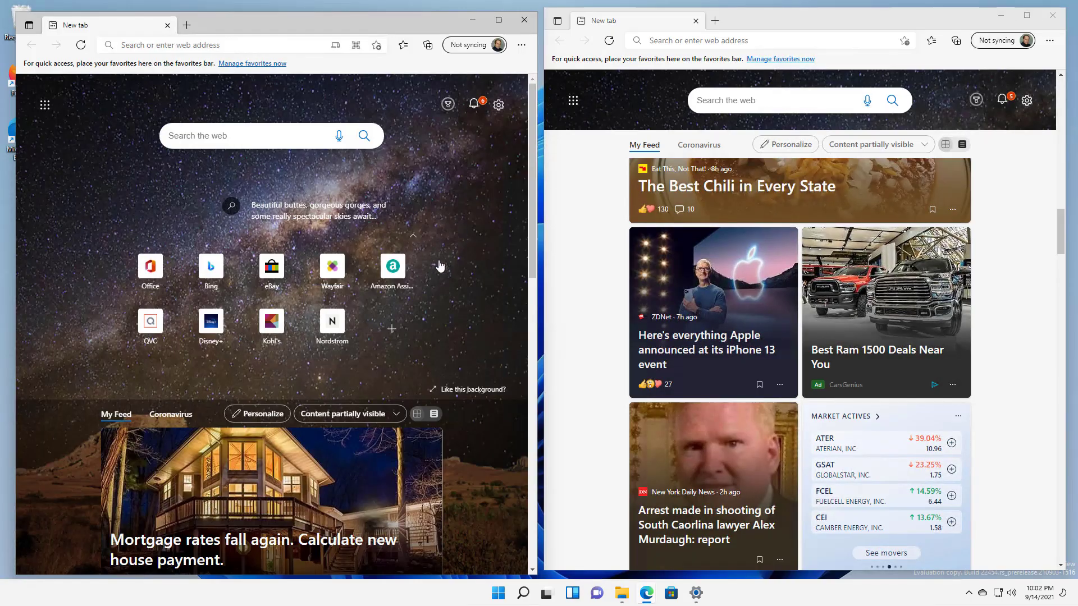
{"action": "scroll", "scroll_direction": "down", "scroll_amount": 3}
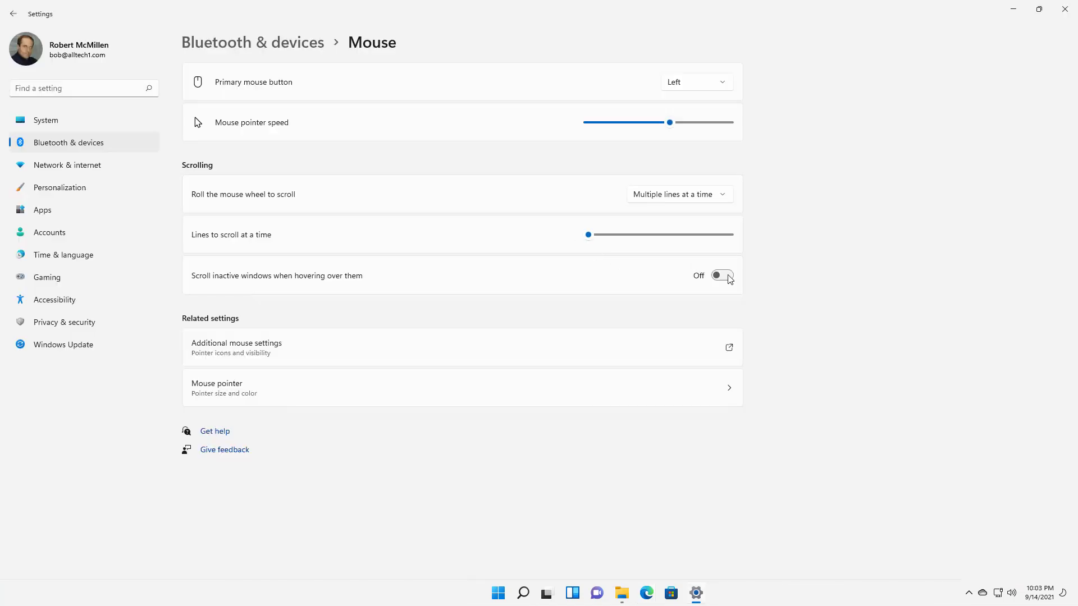
{"action": "left_click", "coordinate": [722, 275]}
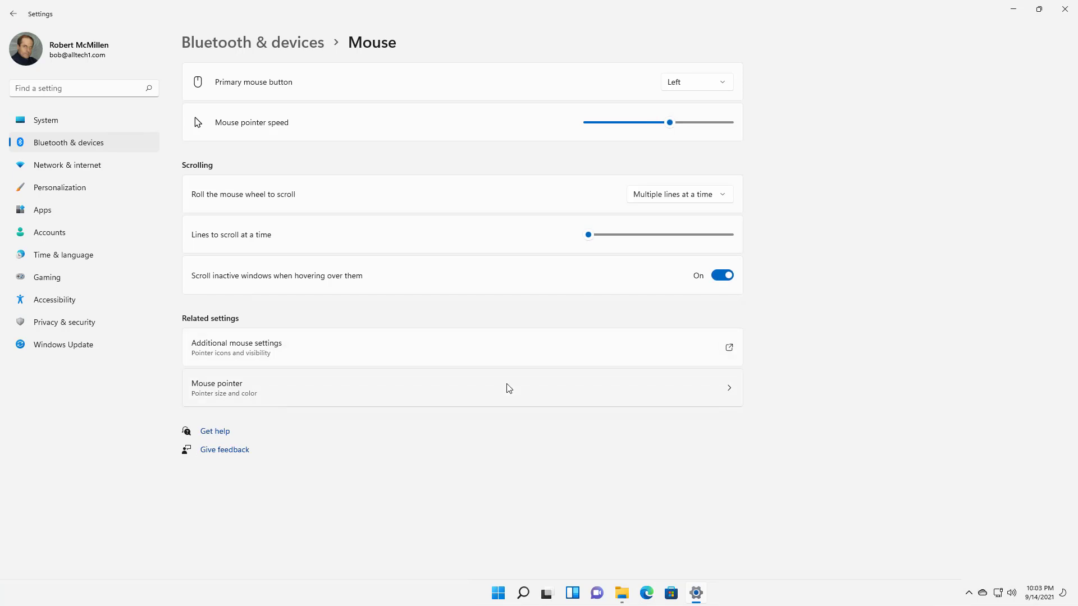
{"action": "mouse_move", "coordinate": [336, 343]}
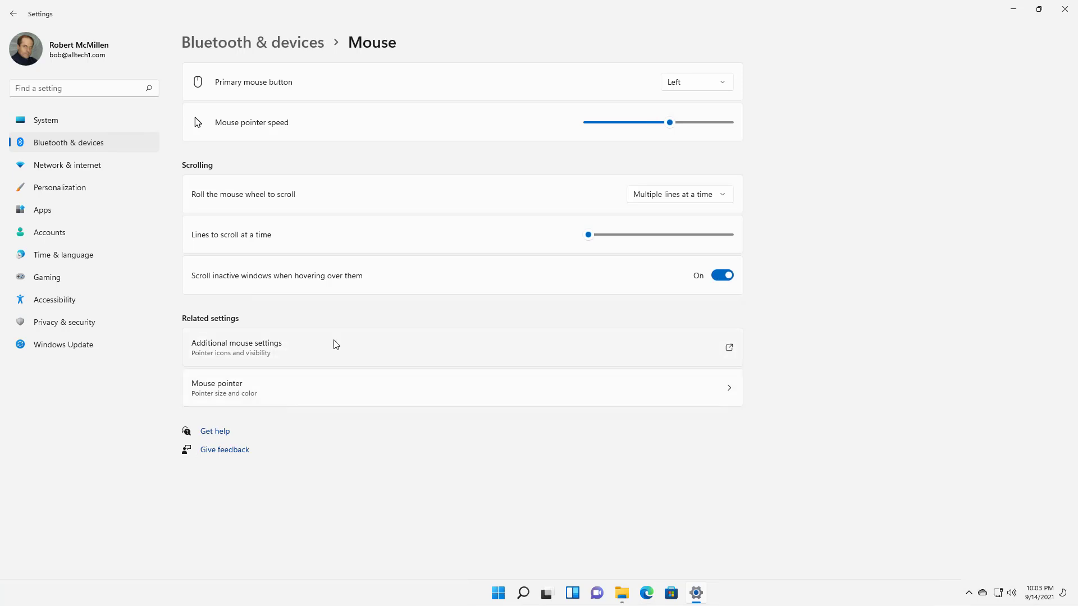
Step: Bring up the legacy Mouse Properties dialog and view its Buttons, Pointers and Pointer Options tabs
{"action": "left_click", "coordinate": [236, 344]}
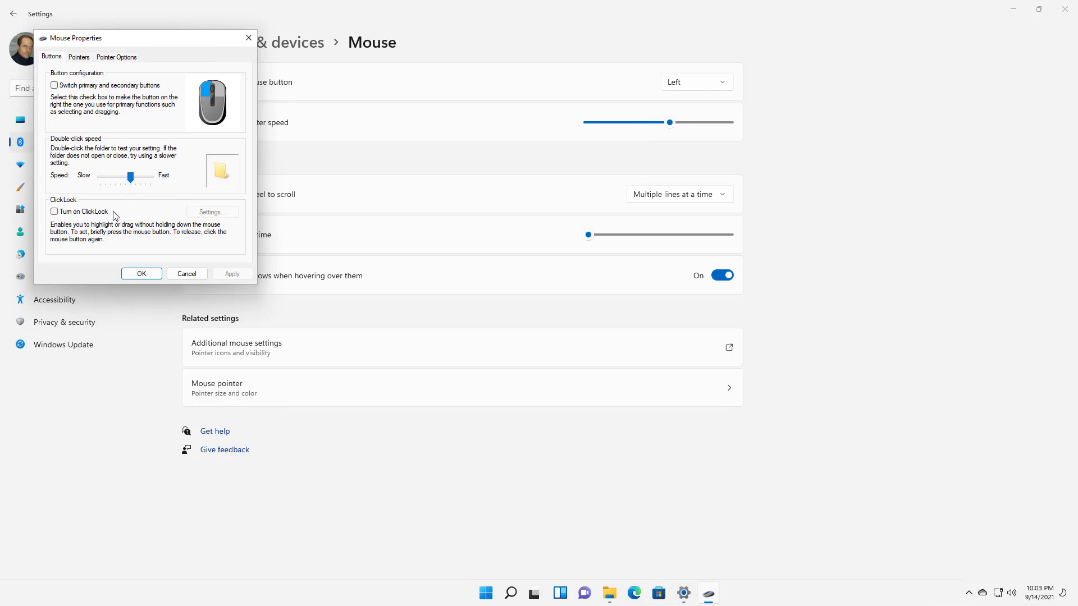
{"action": "mouse_move", "coordinate": [98, 91]}
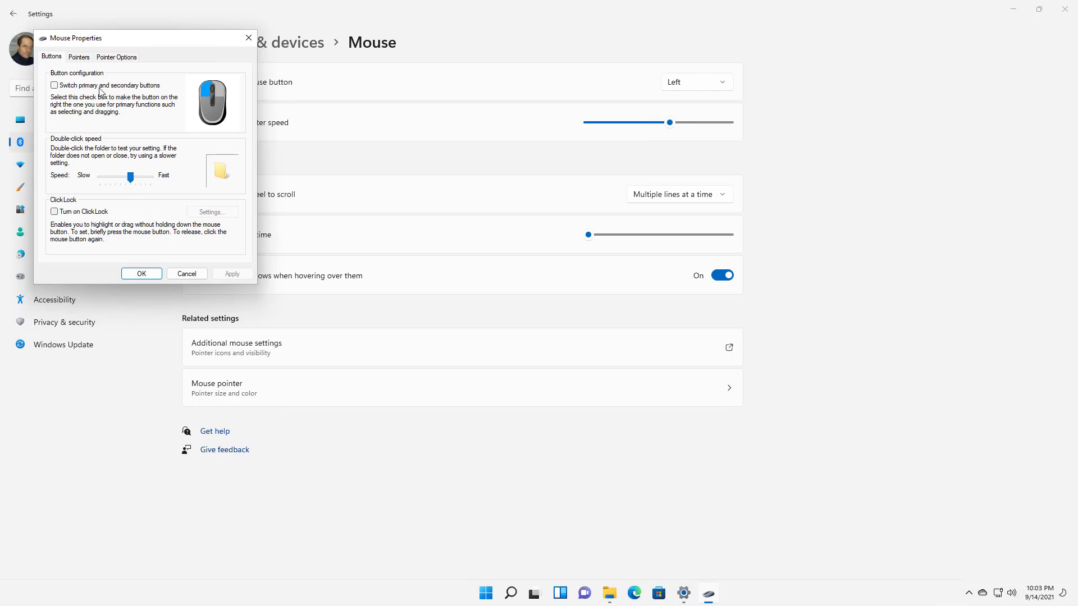
{"action": "left_click", "coordinate": [79, 56]}
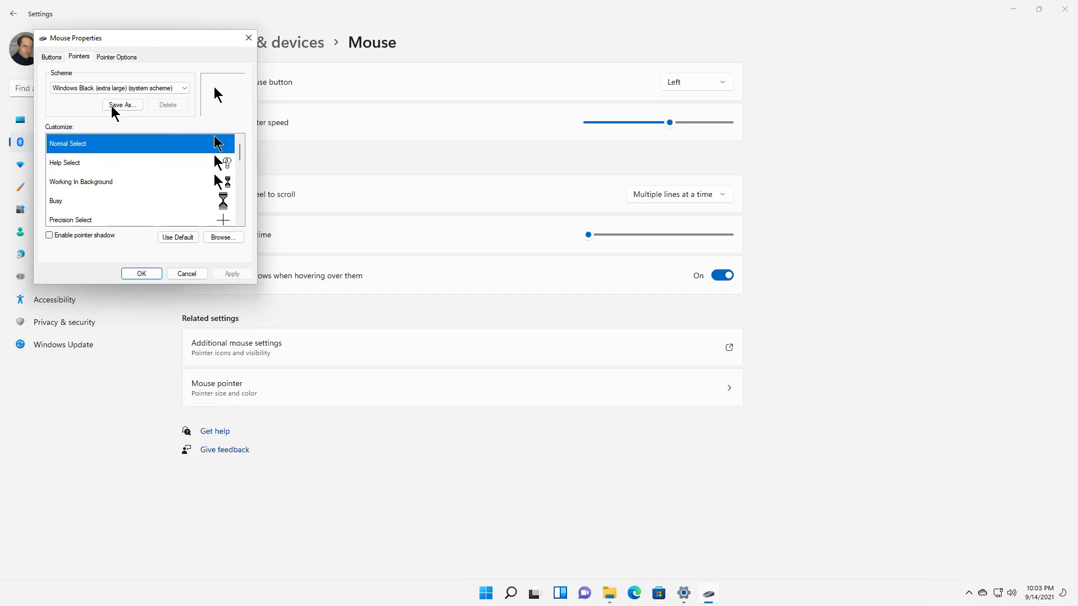
{"action": "left_click", "coordinate": [116, 56]}
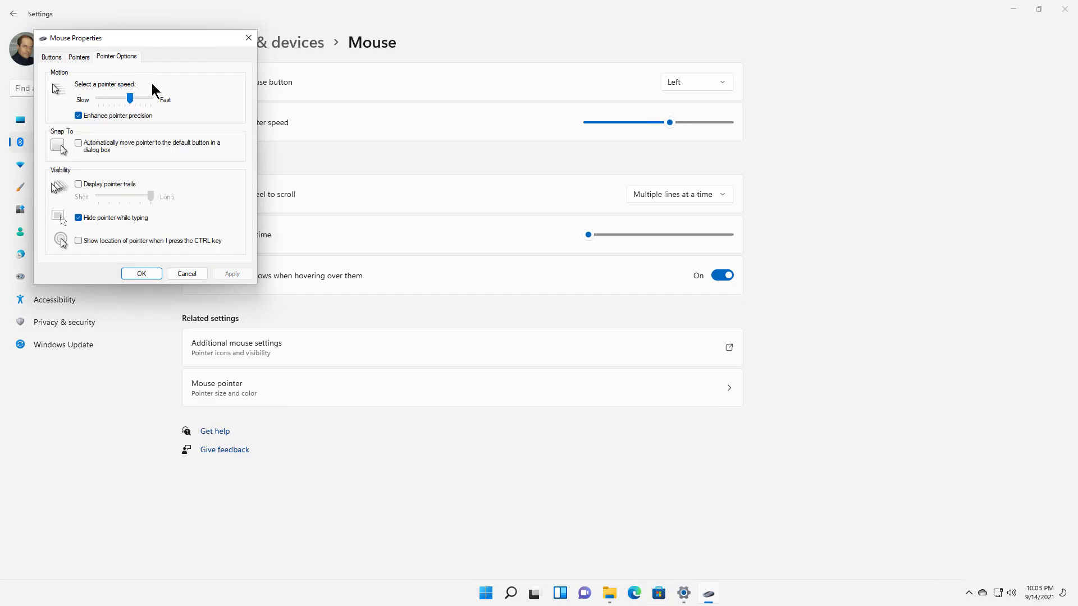